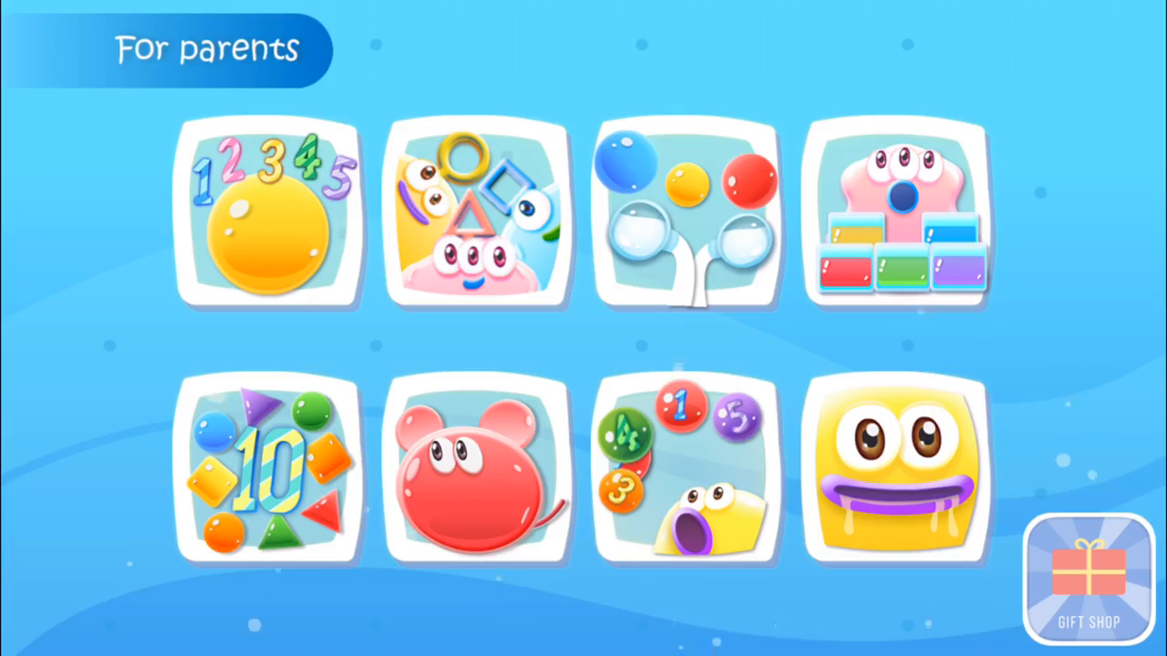
Step: Open the shapes game and fill the board with circles, triangles and squares from the selector
{"action": "left_click", "coordinate": [478, 216]}
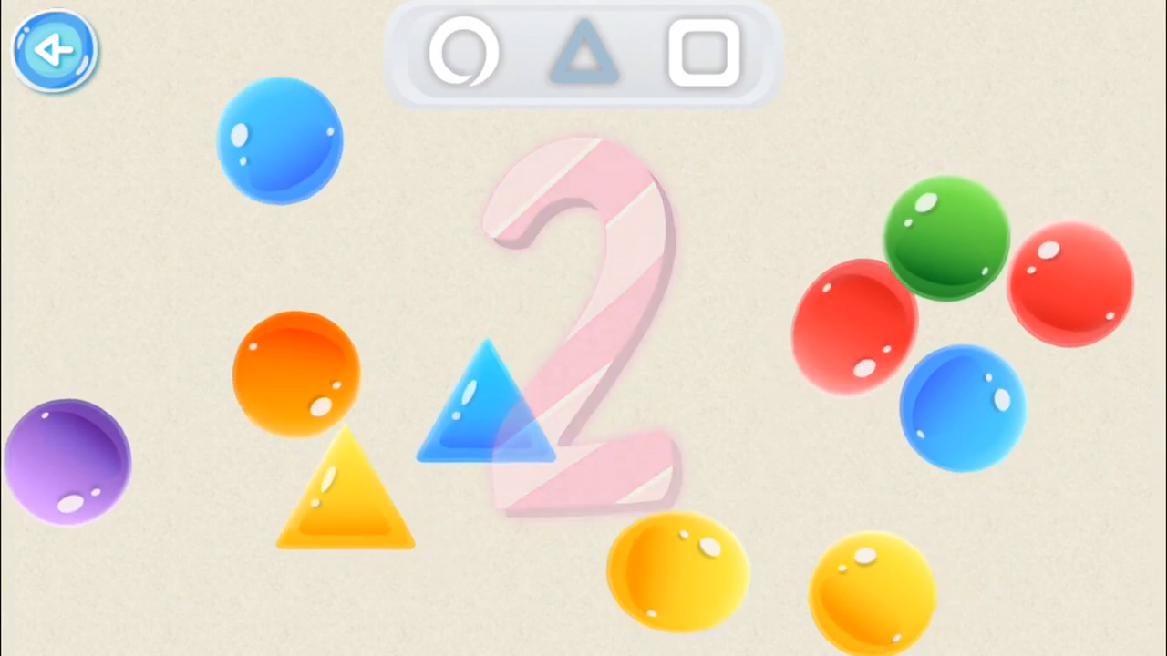
{"action": "left_click", "coordinate": [586, 57]}
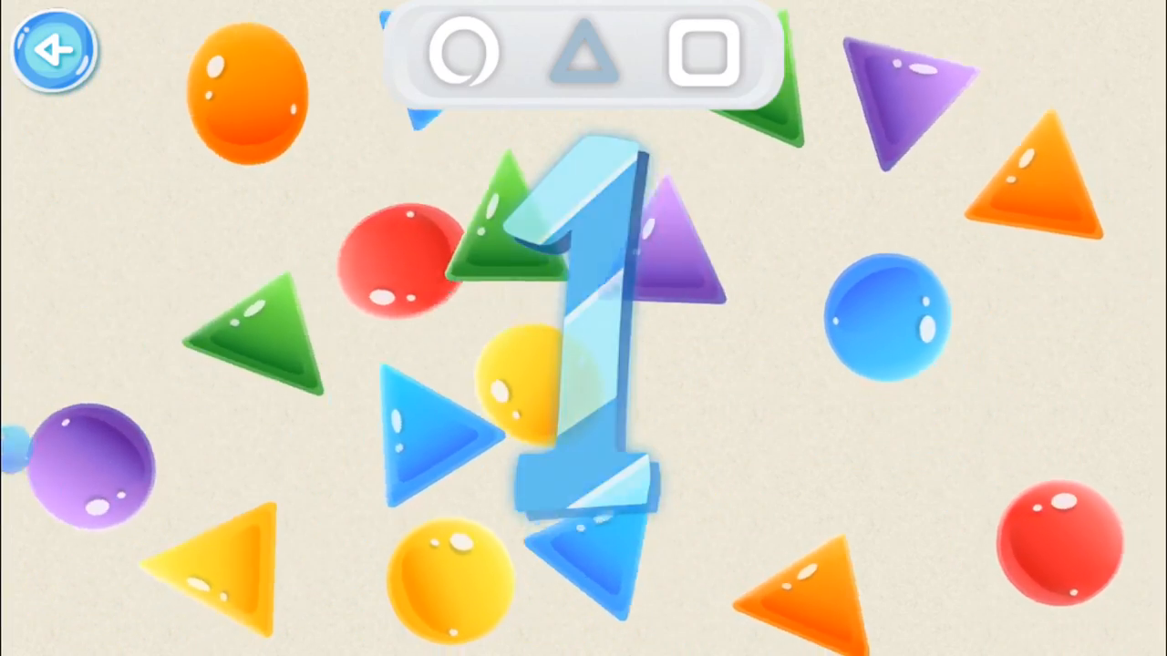
{"action": "left_click", "coordinate": [703, 54]}
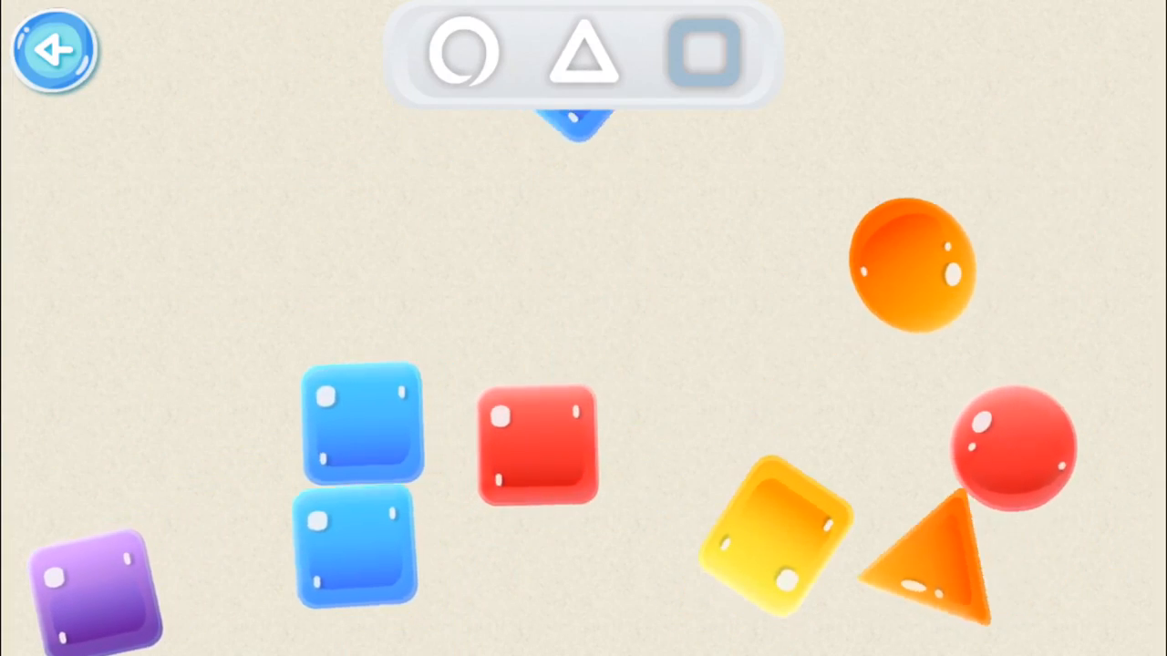
{"action": "left_click", "coordinate": [53, 49]}
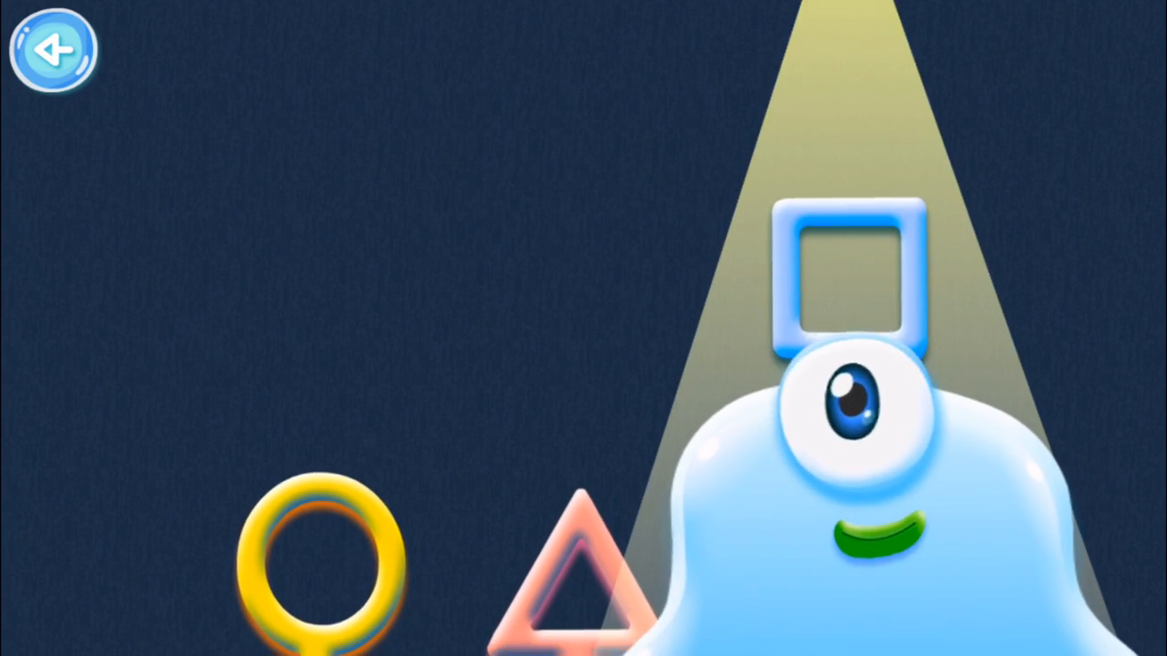
Step: Open the colour-mixing game from the menu and pour blue and yellow into the bowl
{"action": "left_click", "coordinate": [53, 50]}
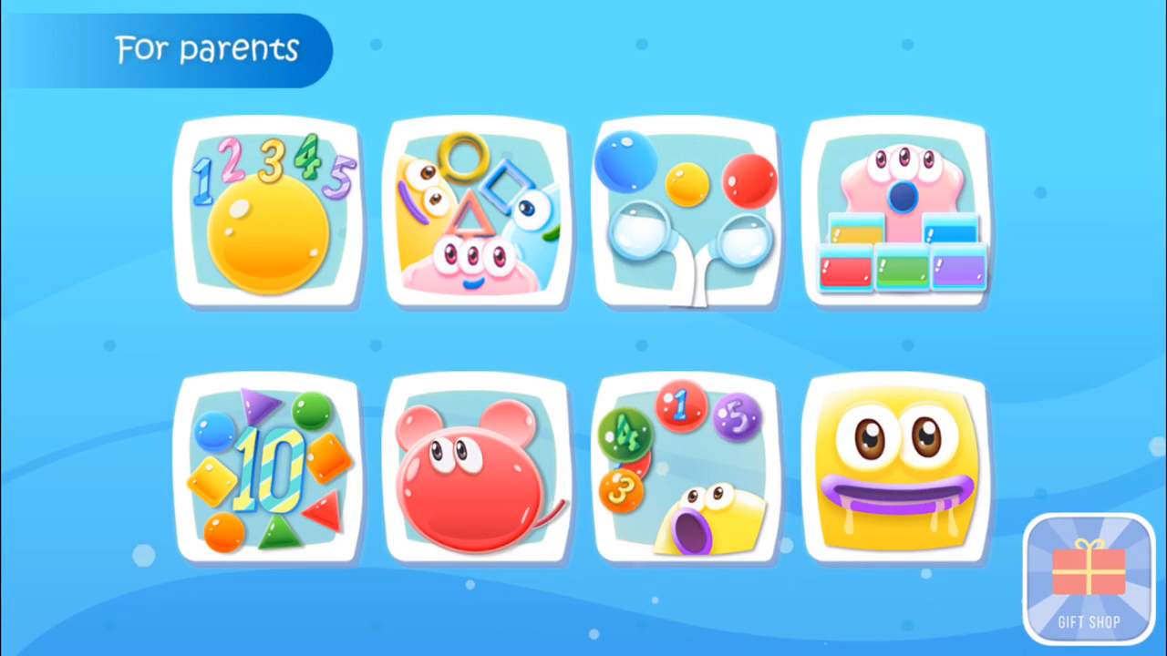
{"action": "left_click", "coordinate": [688, 215]}
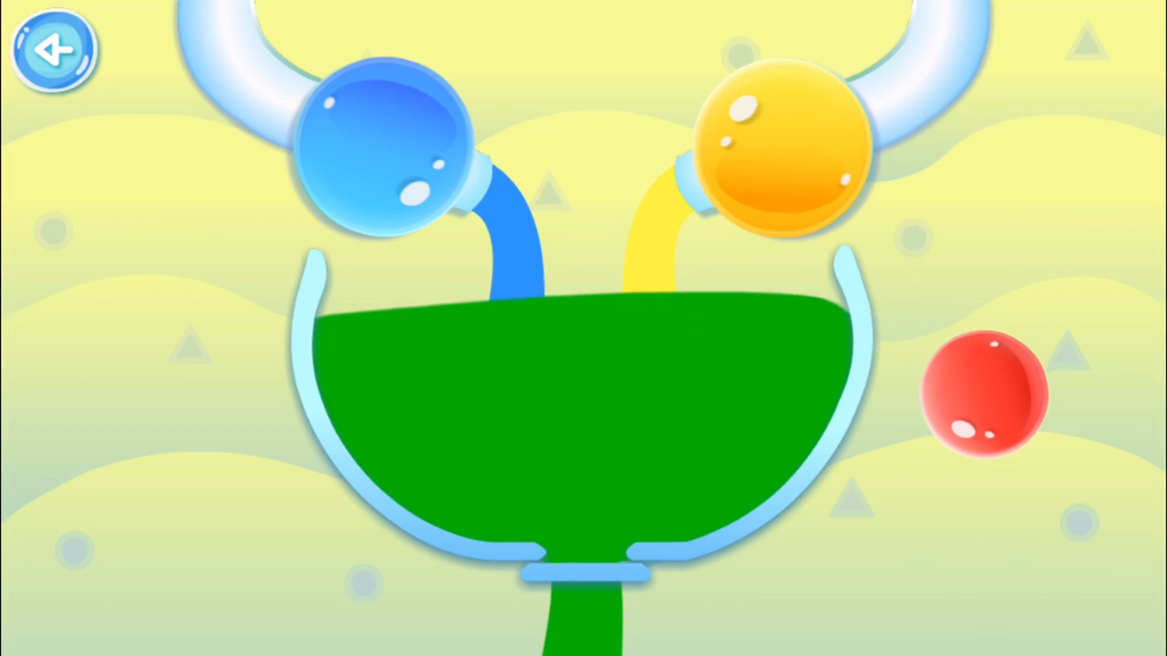
{"action": "left_click_drag", "start_coordinate": [985, 392], "coordinate": [583, 329]}
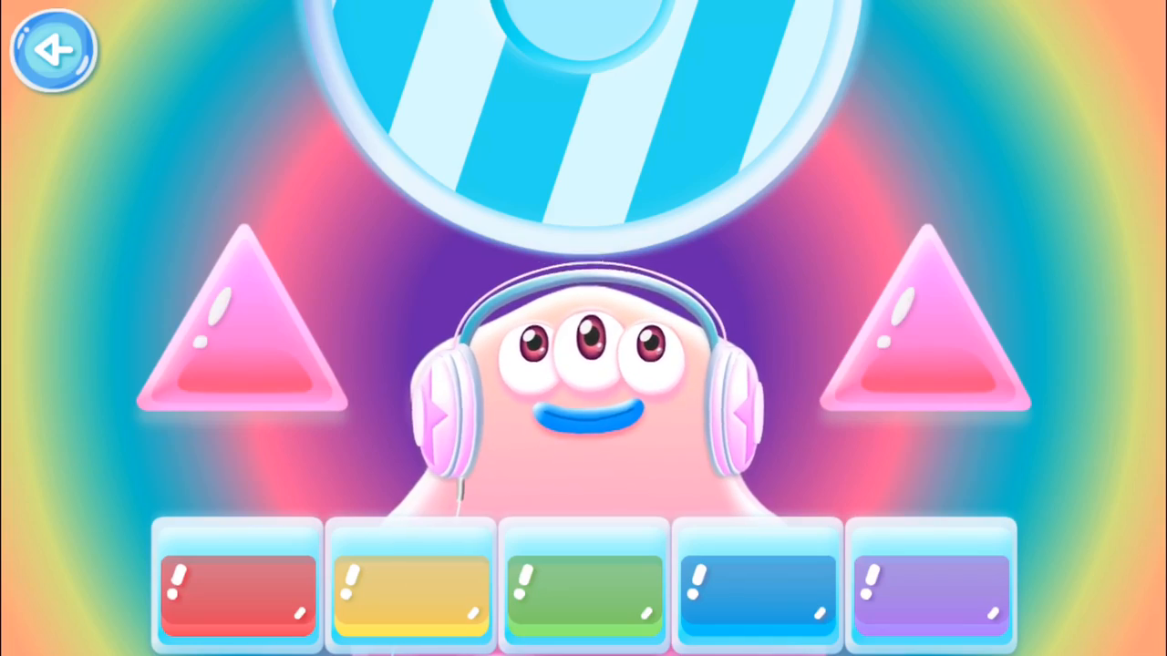
Step: Leave the pink headphone monster music game
{"action": "left_click", "coordinate": [52, 49]}
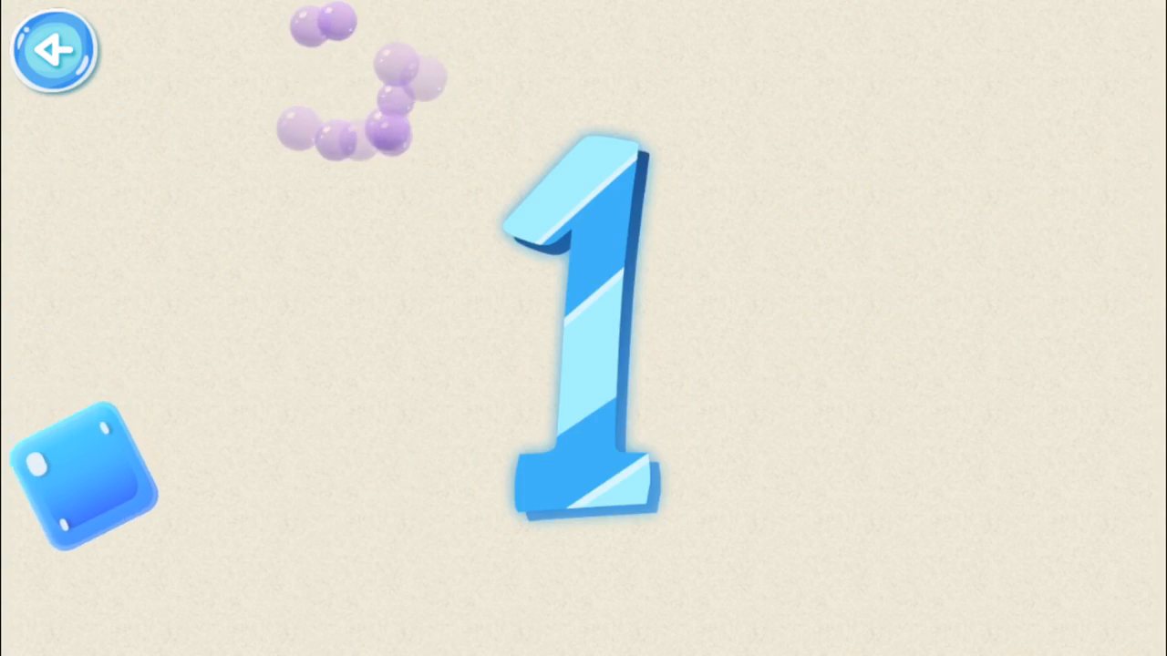
Step: Leave the counting game showing the big number 1
{"action": "left_click", "coordinate": [52, 49]}
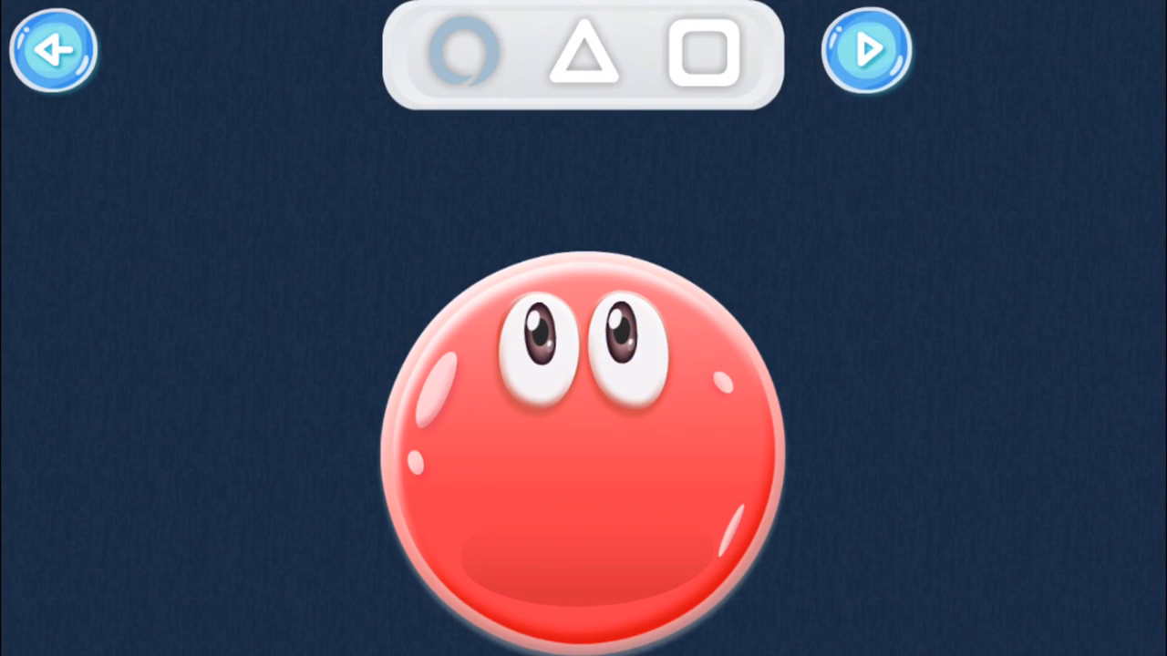
Step: Turn the red circle into a mouse and the yellow square into an eared, tailed animal
{"action": "left_click", "coordinate": [864, 50]}
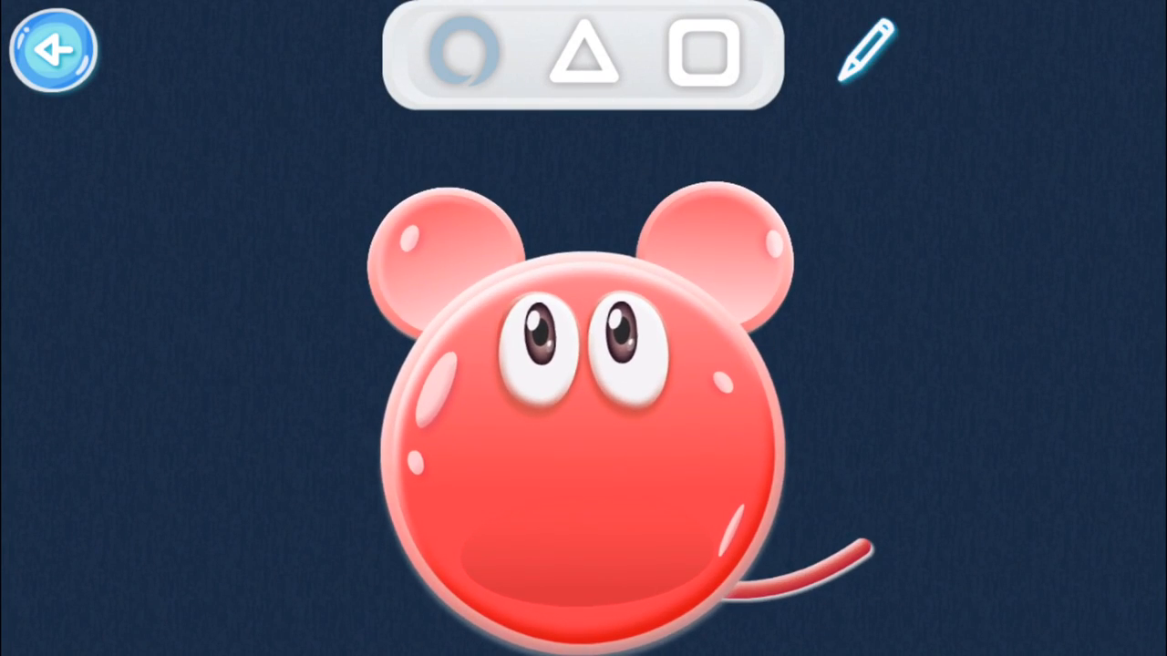
{"action": "left_click", "coordinate": [583, 57]}
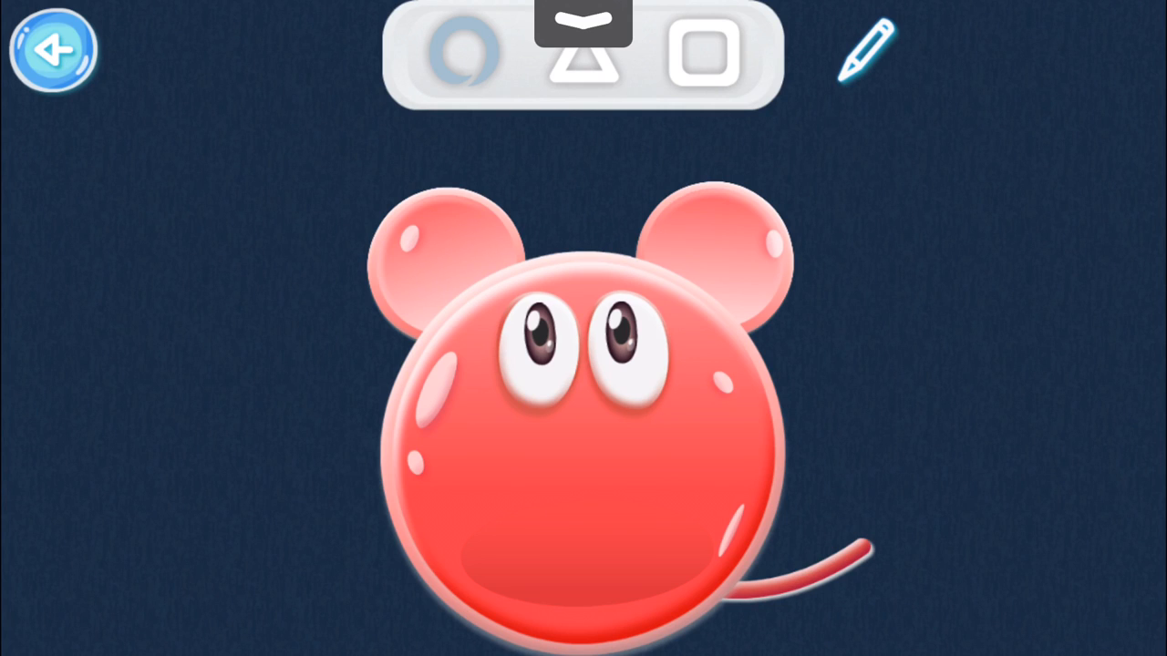
{"action": "left_click", "coordinate": [867, 52]}
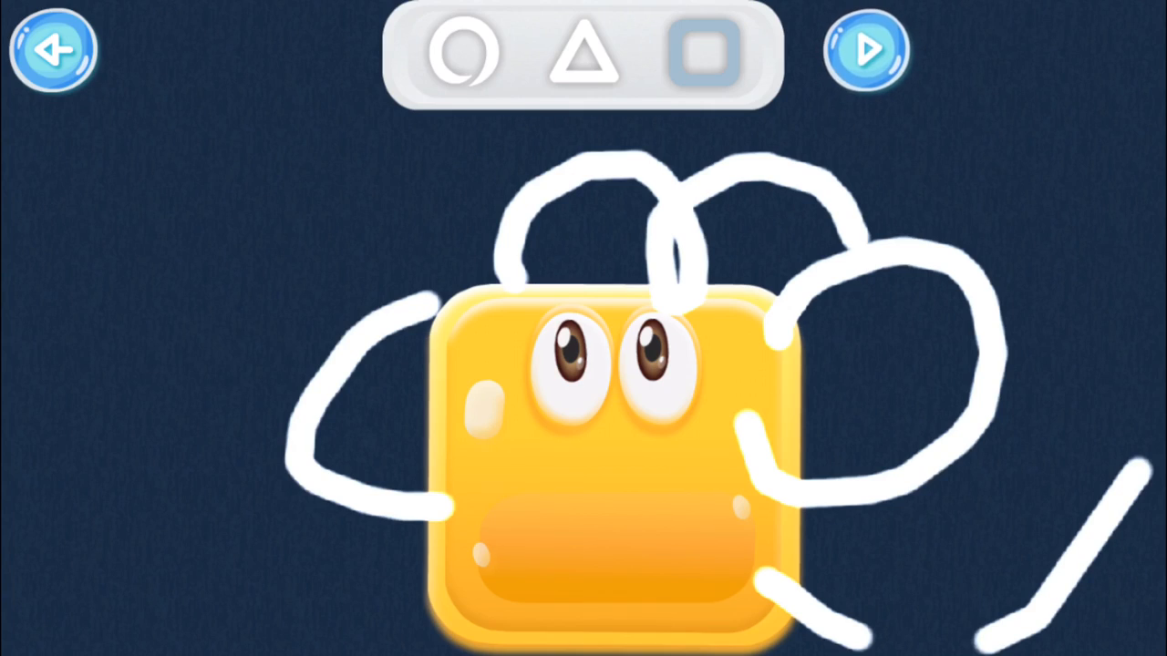
{"action": "left_click", "coordinate": [865, 50]}
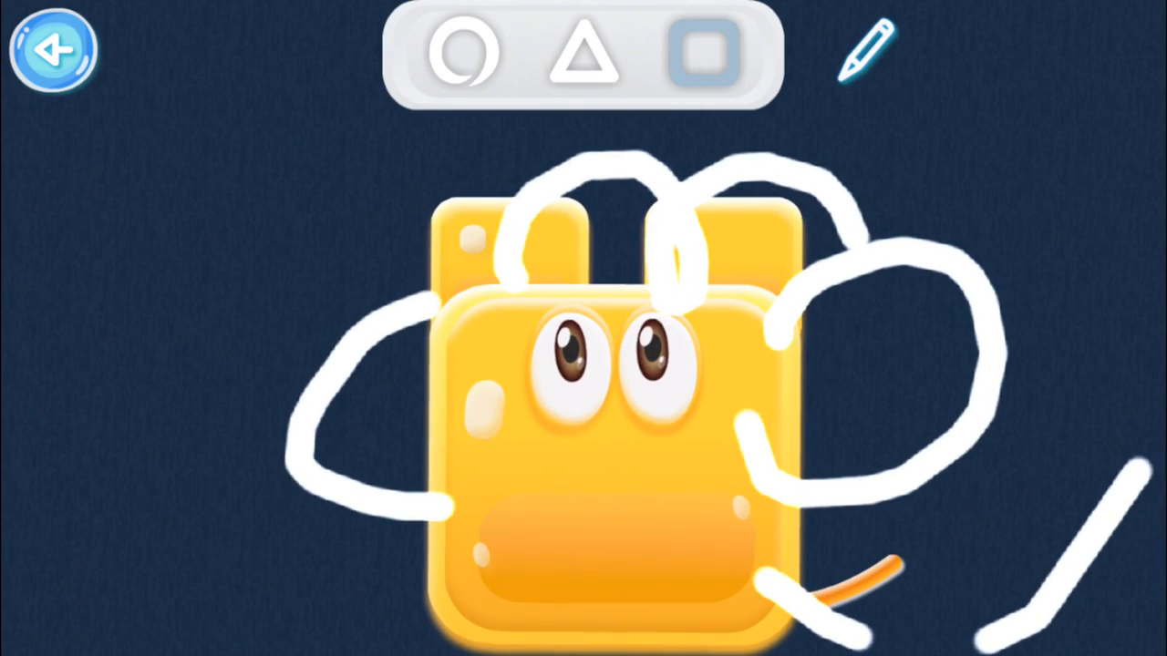
{"action": "left_click", "coordinate": [53, 49]}
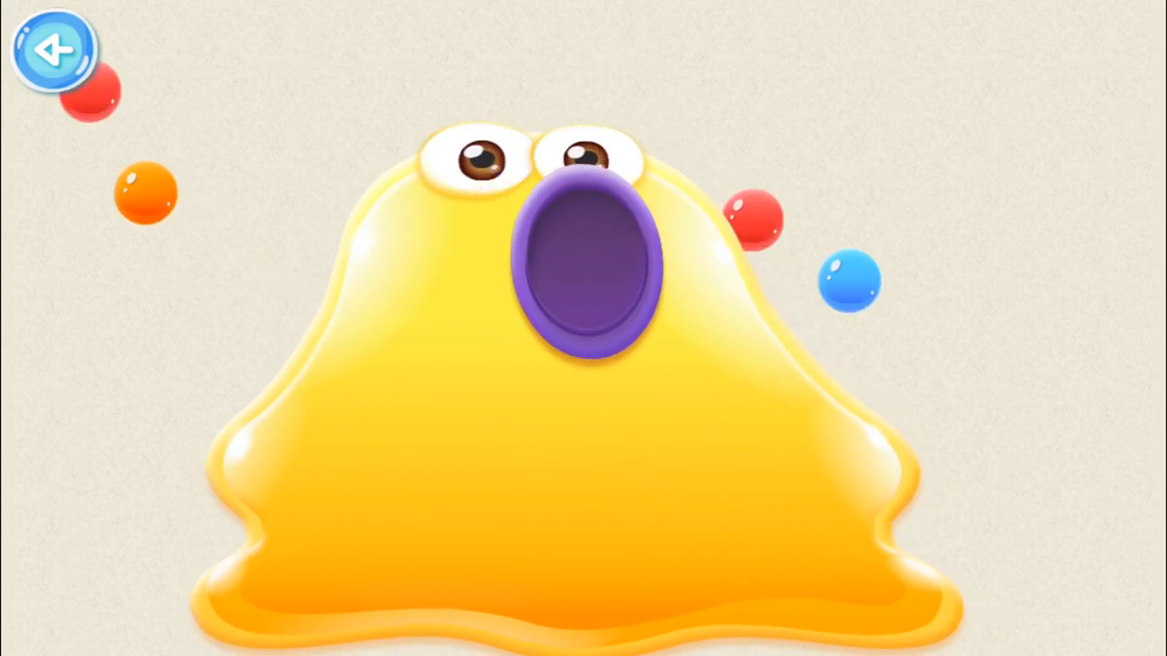
Step: Draw a curved stroke on the triangle board, then erase the white marks near the top
{"action": "left_click", "coordinate": [53, 50]}
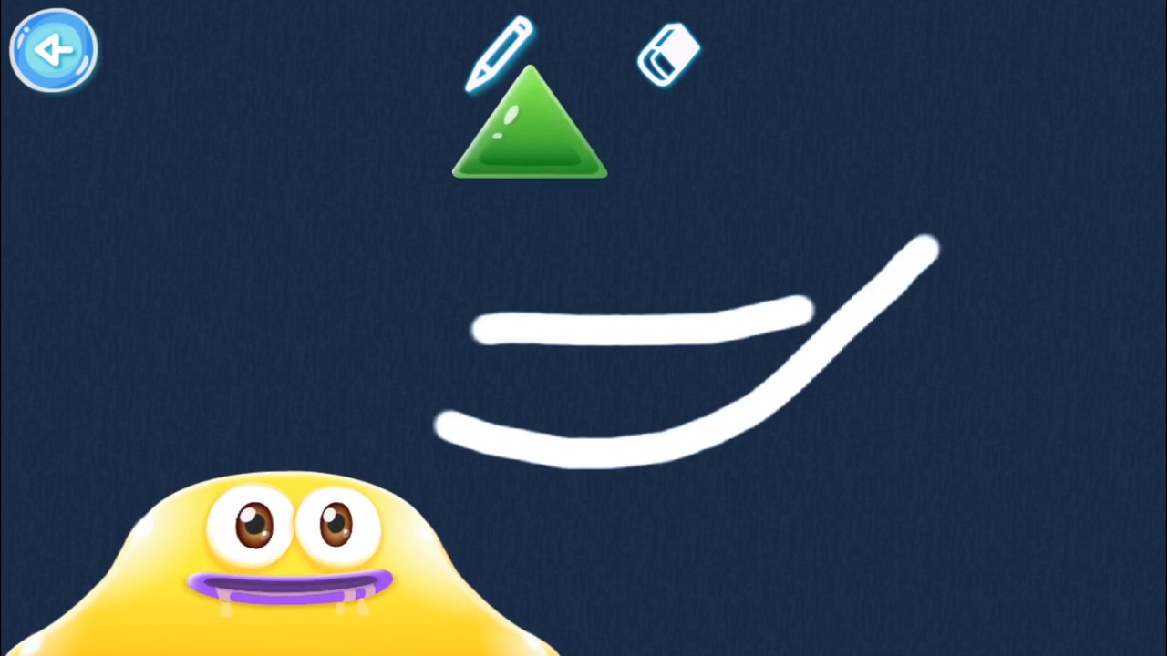
{"action": "left_click_drag", "start_coordinate": [529, 127], "coordinate": [739, 292]}
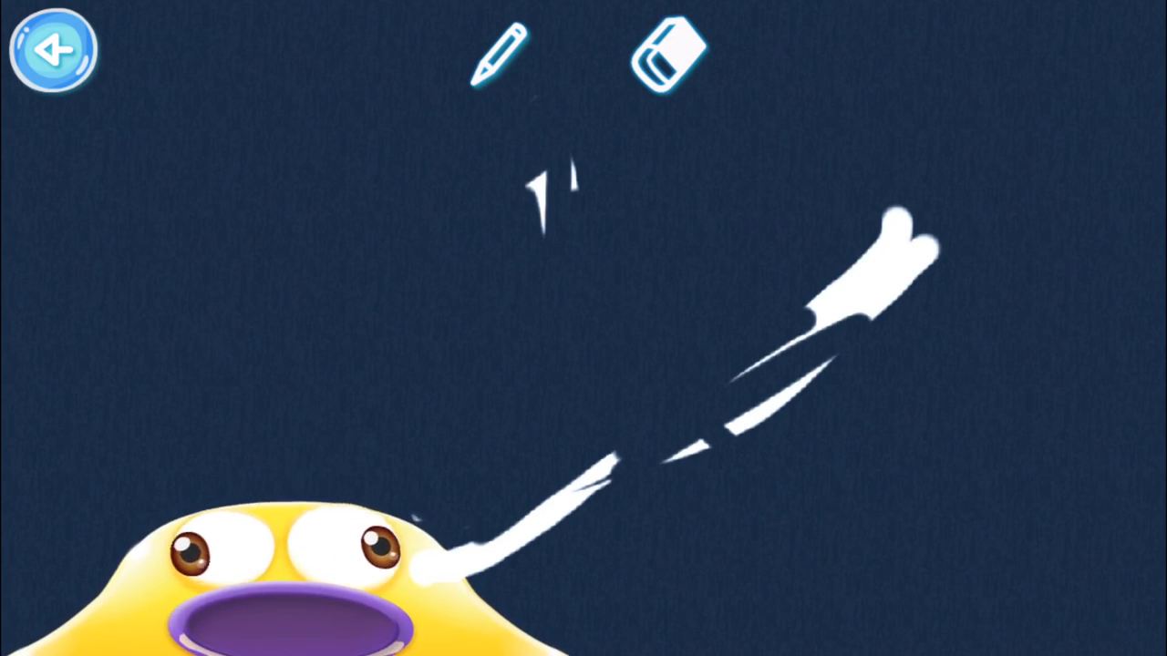
{"action": "left_click", "coordinate": [665, 59]}
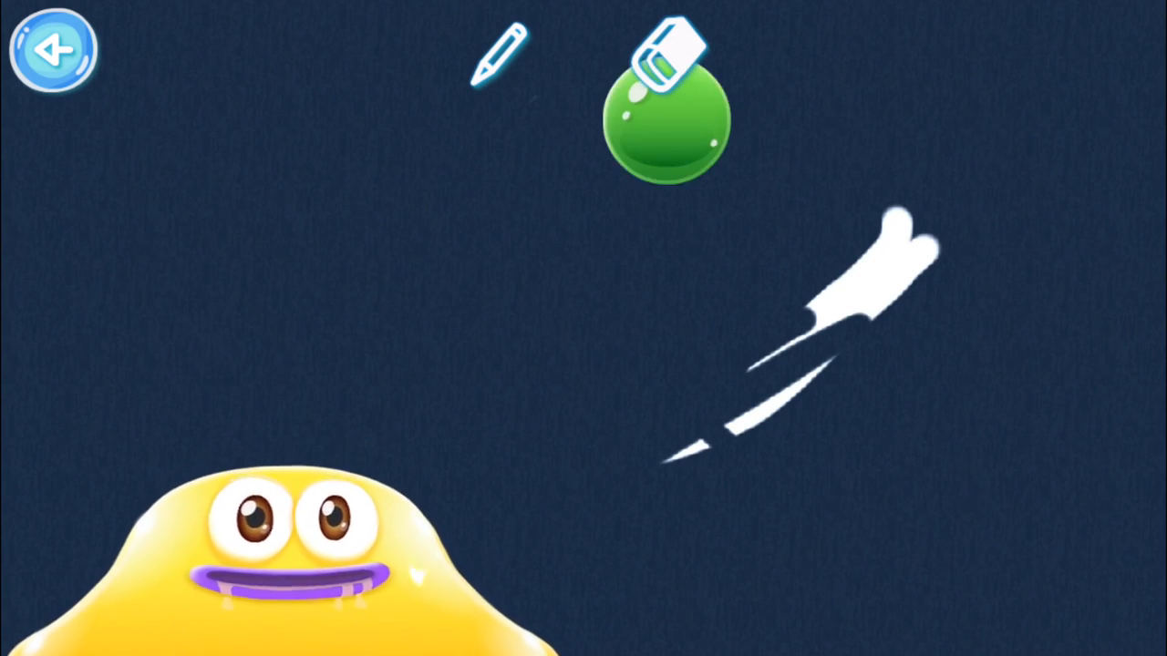